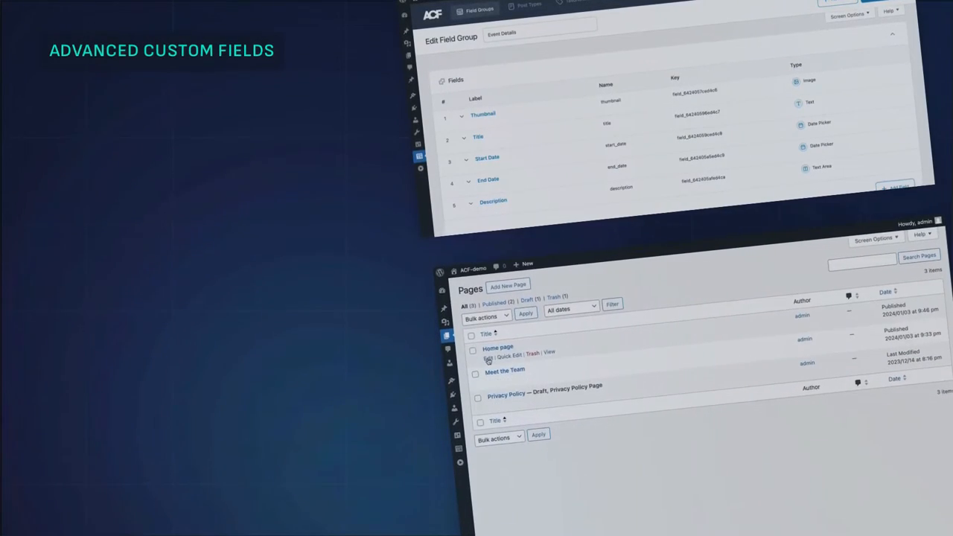
Show the ACF Field Groups list with Additional Post Details, Call To Action and Vehicle Details
{"action": "left_click", "coordinate": [496, 347]}
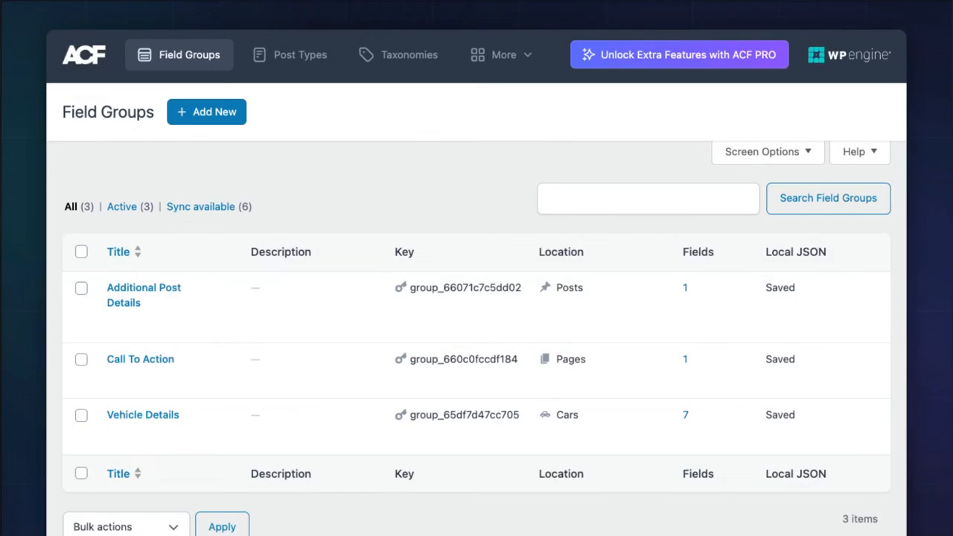
Inspect Vehicle Details' Listing Dates and Listing Start Date fields, then return to the Dashboard
{"action": "left_click", "coordinate": [142, 414]}
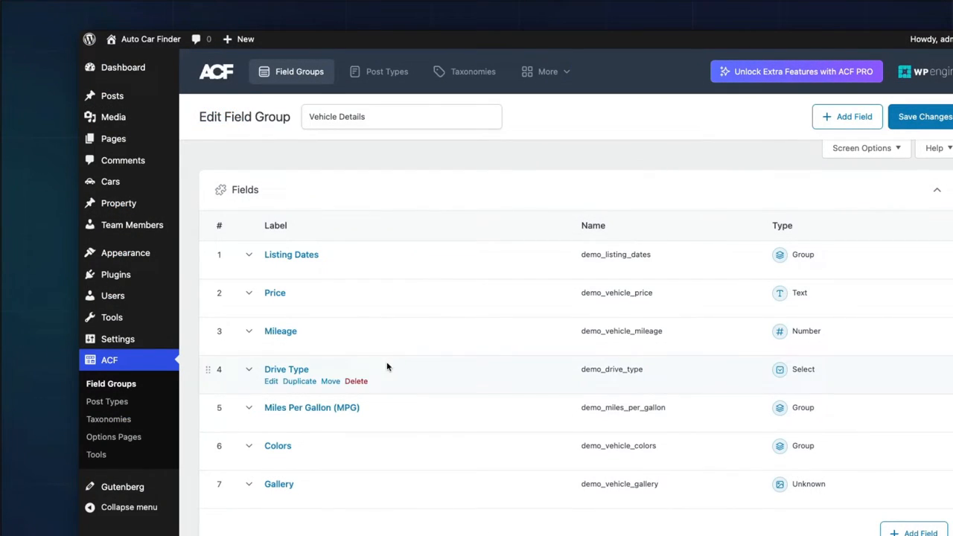
{"action": "left_click", "coordinate": [290, 254]}
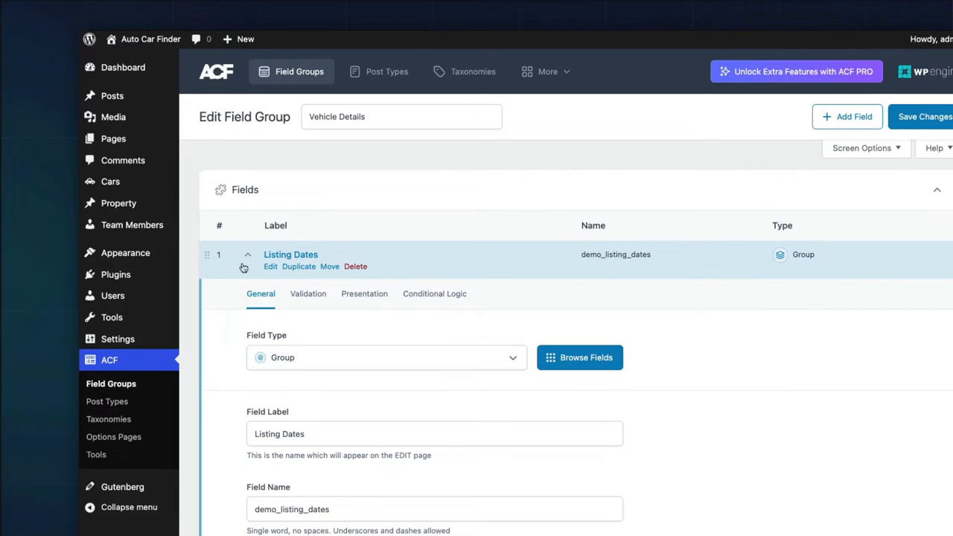
{"action": "scroll", "scroll_direction": "down", "scroll_amount": 3}
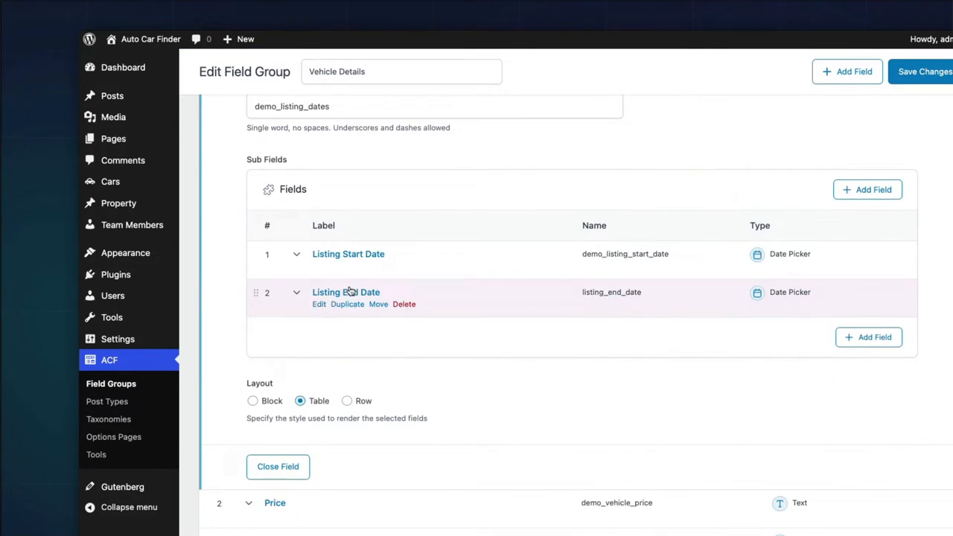
{"action": "left_click", "coordinate": [348, 254]}
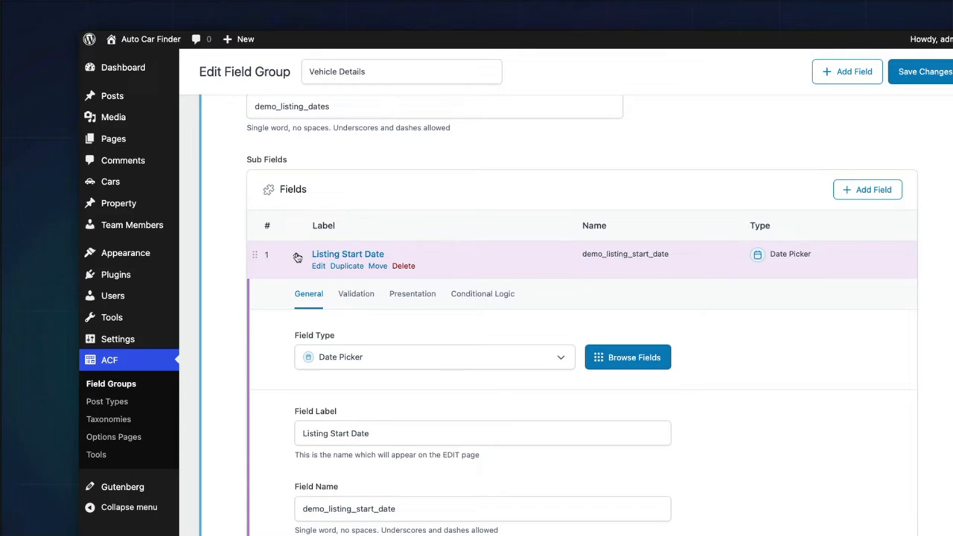
{"action": "left_click", "coordinate": [867, 189]}
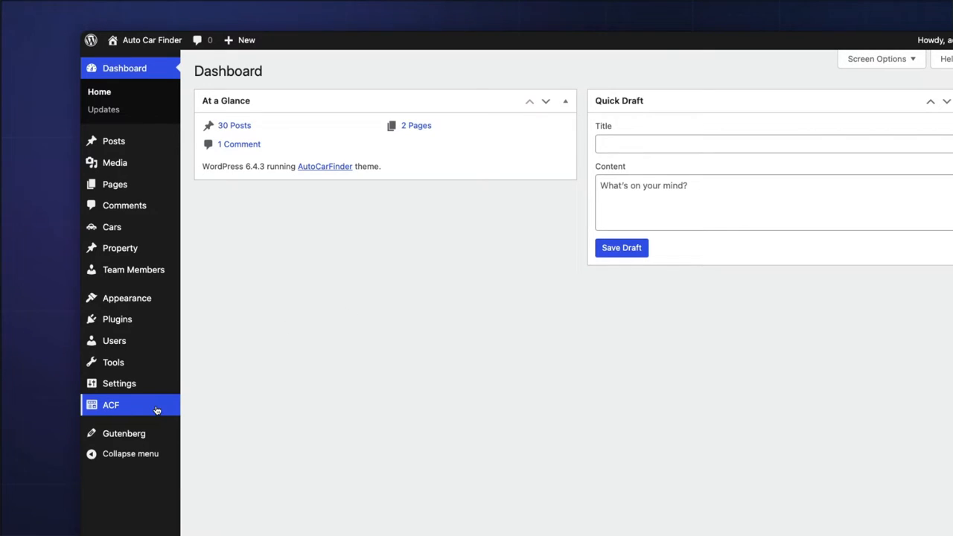
Create a new field group titled 'Additional Post Details'
{"action": "left_click", "coordinate": [110, 405]}
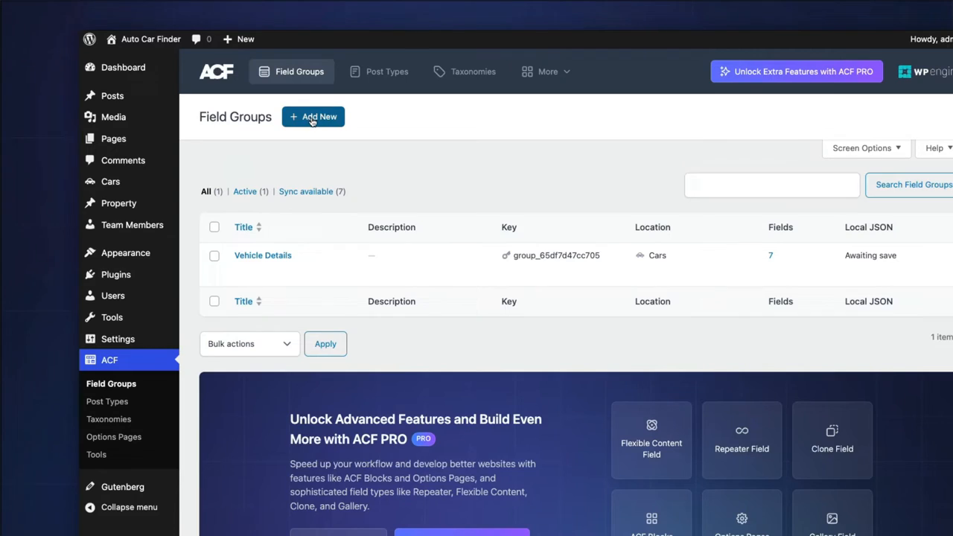
{"action": "left_click", "coordinate": [313, 117]}
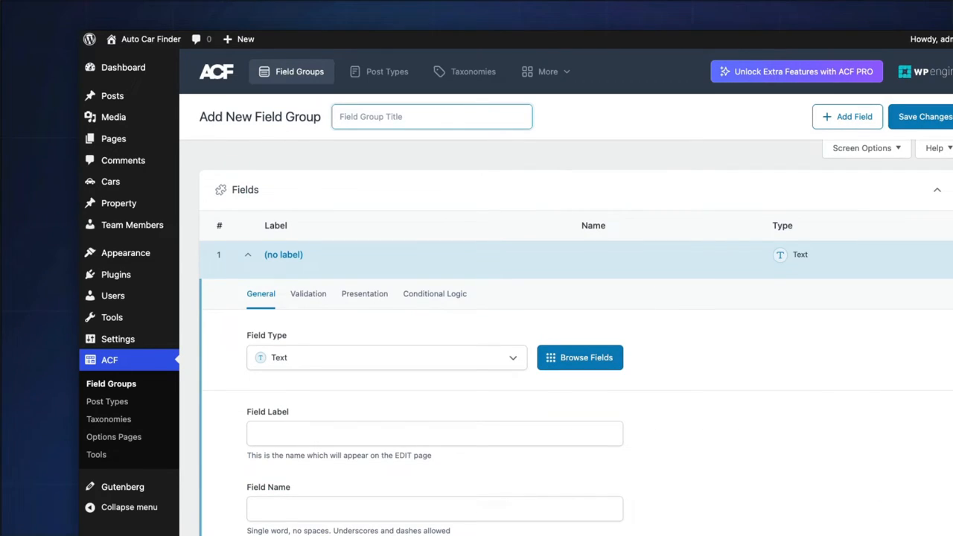
{"action": "type", "text": "Additional Post Details"}
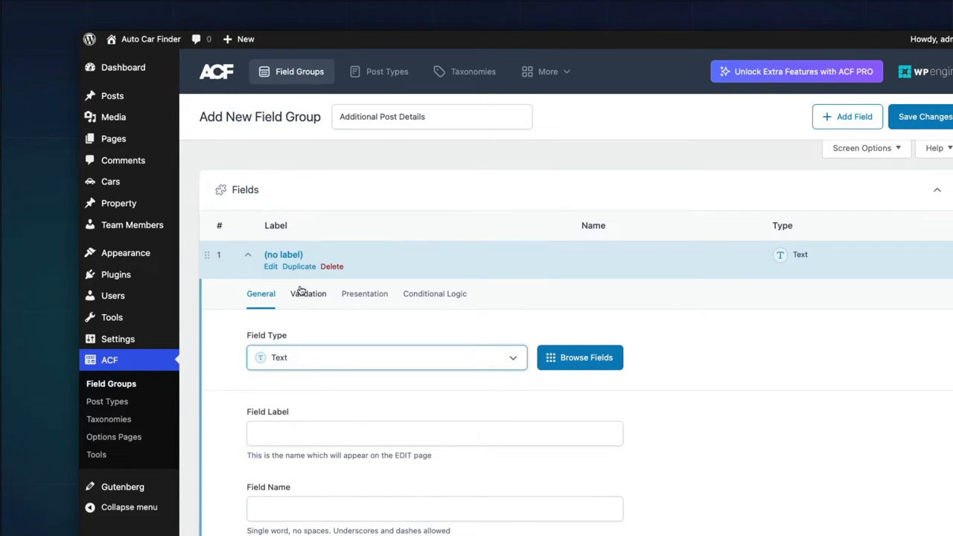
Make the first field a Text field labelled 'Subtitle'
{"action": "left_click", "coordinate": [579, 357]}
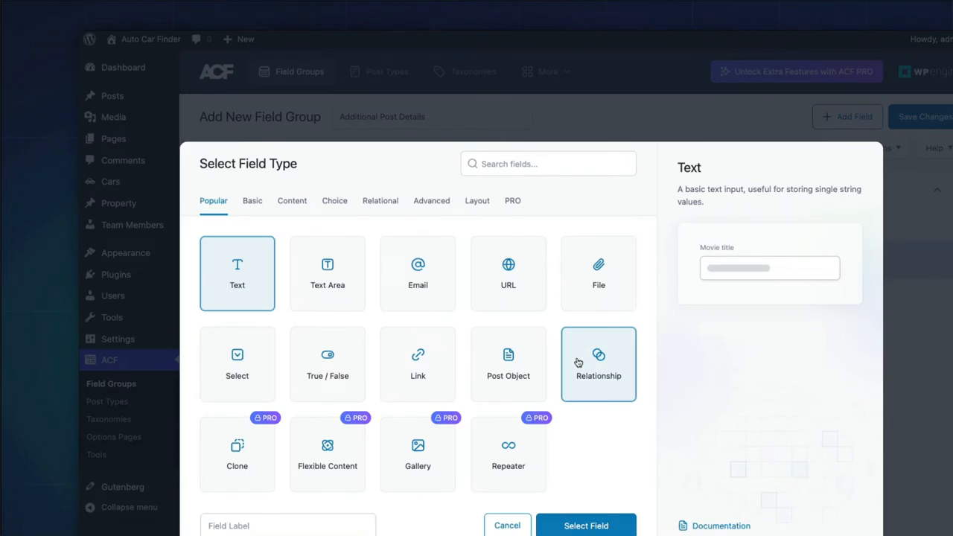
{"action": "type", "text": "text"}
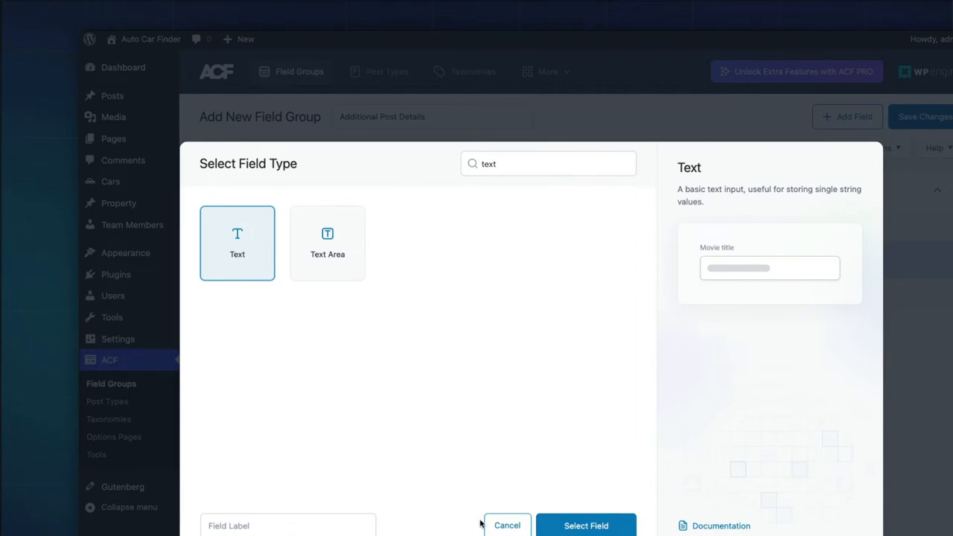
{"action": "left_click", "coordinate": [588, 524]}
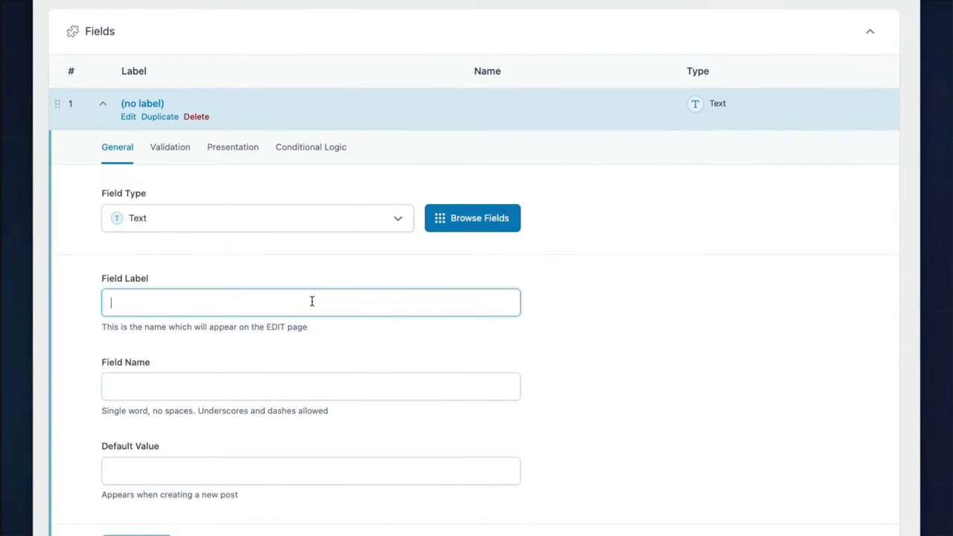
{"action": "type", "text": "Subtitle"}
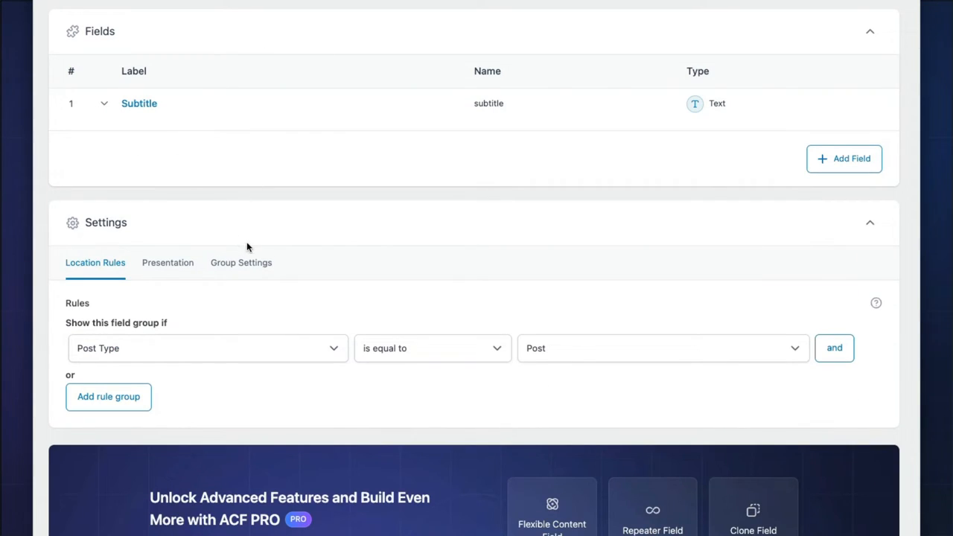
Scroll to the location rule showing Post Type is equal to Post
{"action": "scroll", "scroll_direction": "down", "scroll_amount": 3}
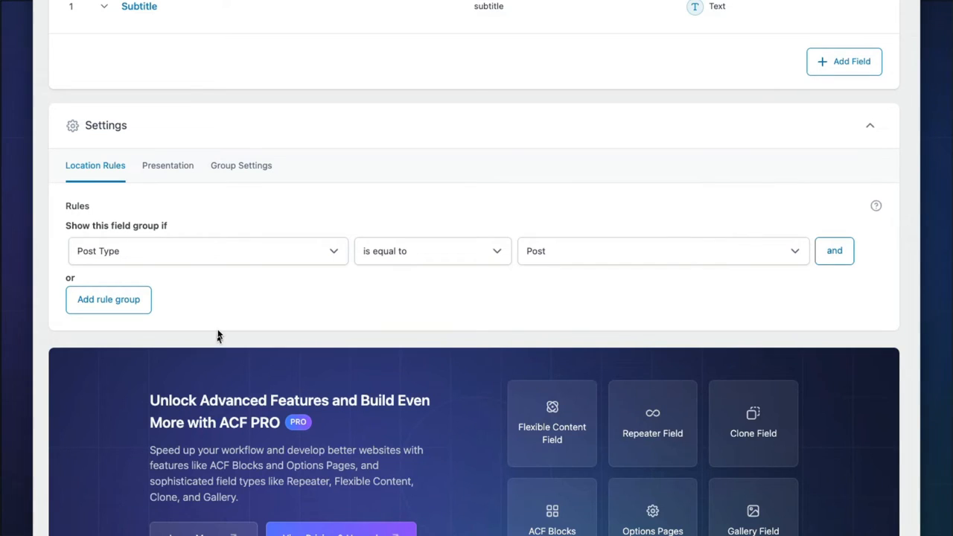
{"action": "mouse_move", "coordinate": [233, 261]}
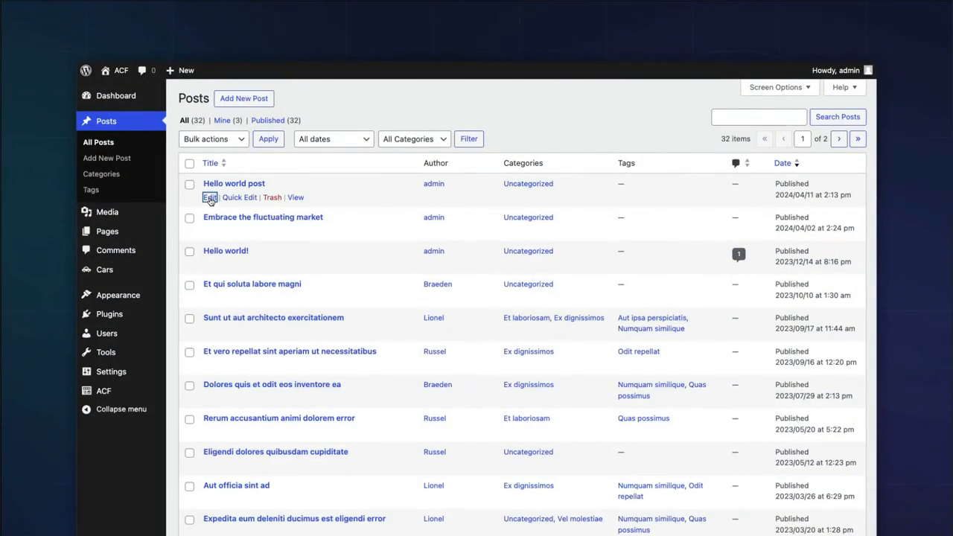
Edit the Hello world post and enter 'Custom Sub…' in its Subtitle field
{"action": "left_click", "coordinate": [209, 197]}
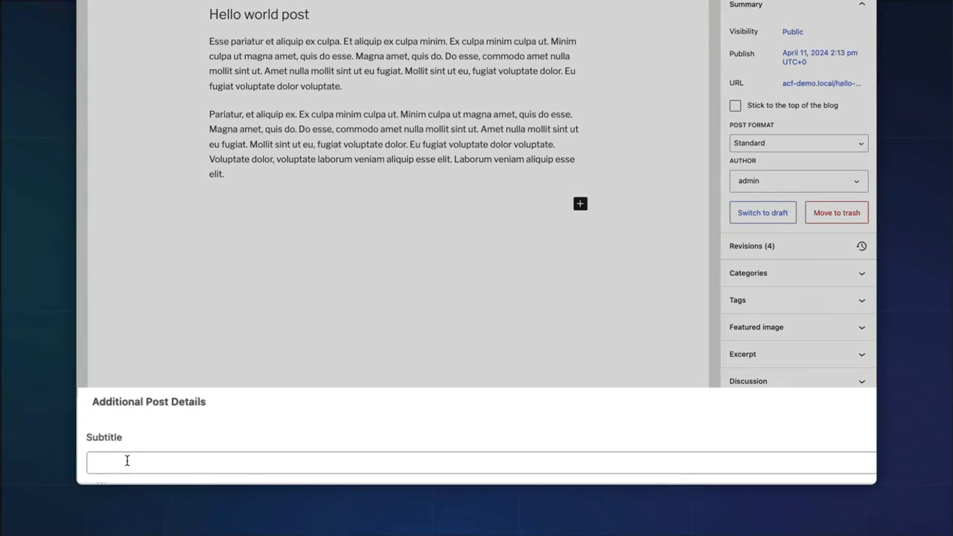
{"action": "type", "text": "Custom Sub"}
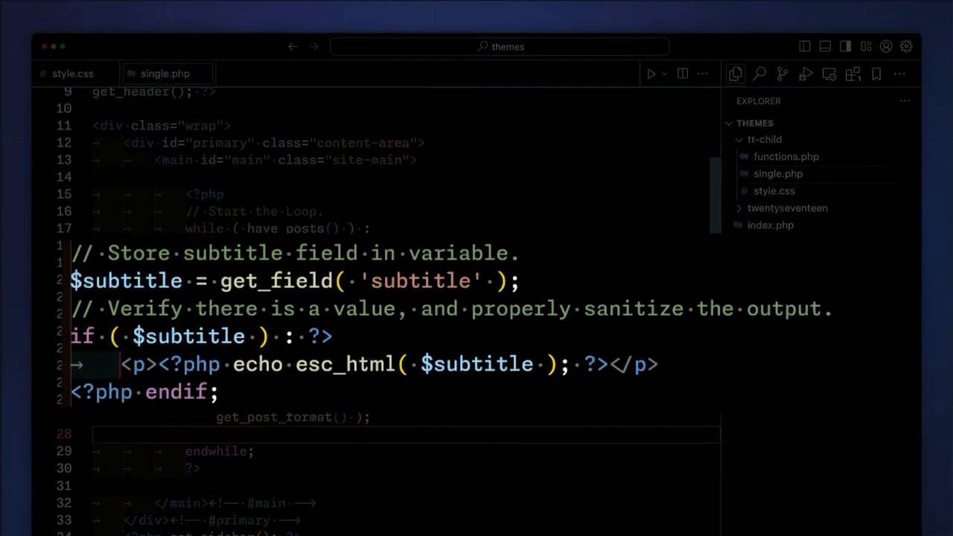
Highlight the 'subtitle' field name in single.php's get_field call
{"action": "double_click", "coordinate": [421, 281]}
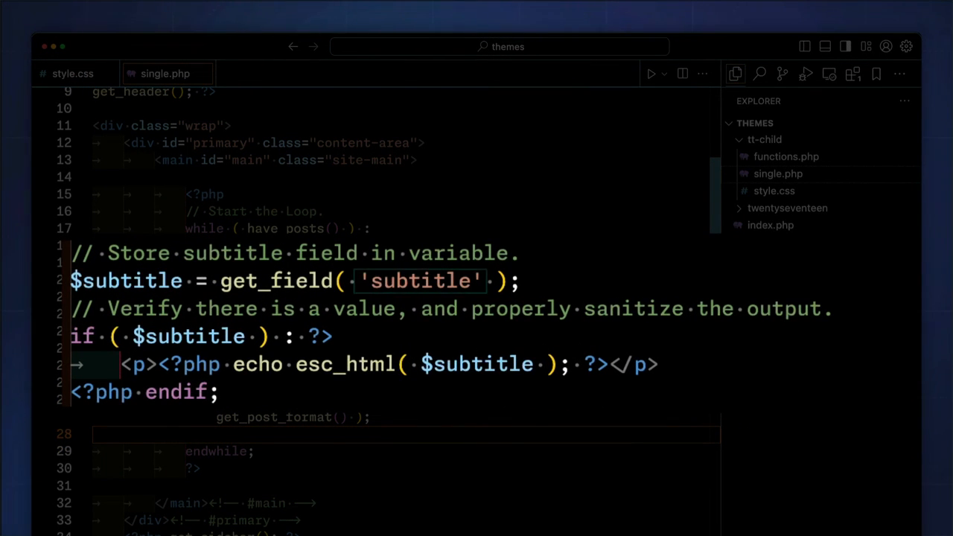
{"action": "double_click", "coordinate": [419, 281]}
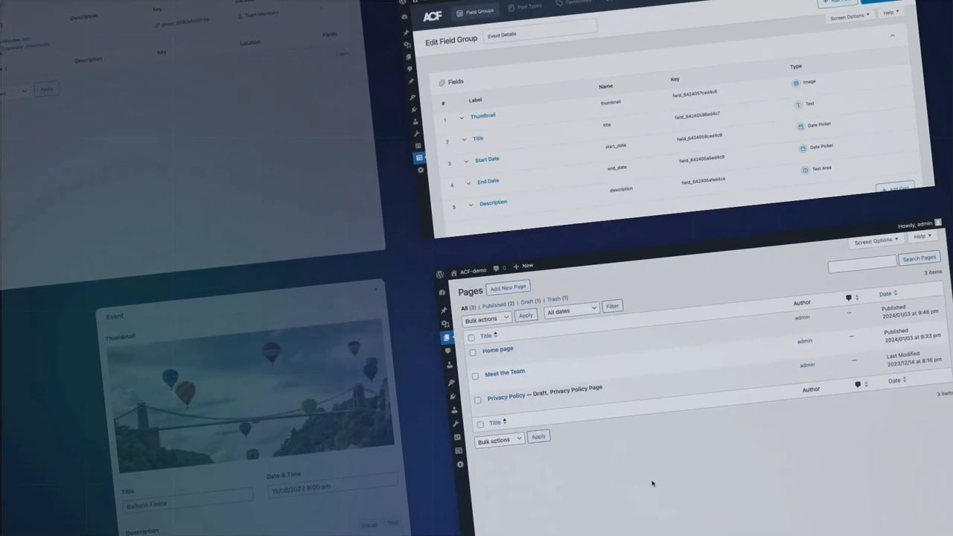
{"action": "left_click", "coordinate": [497, 350]}
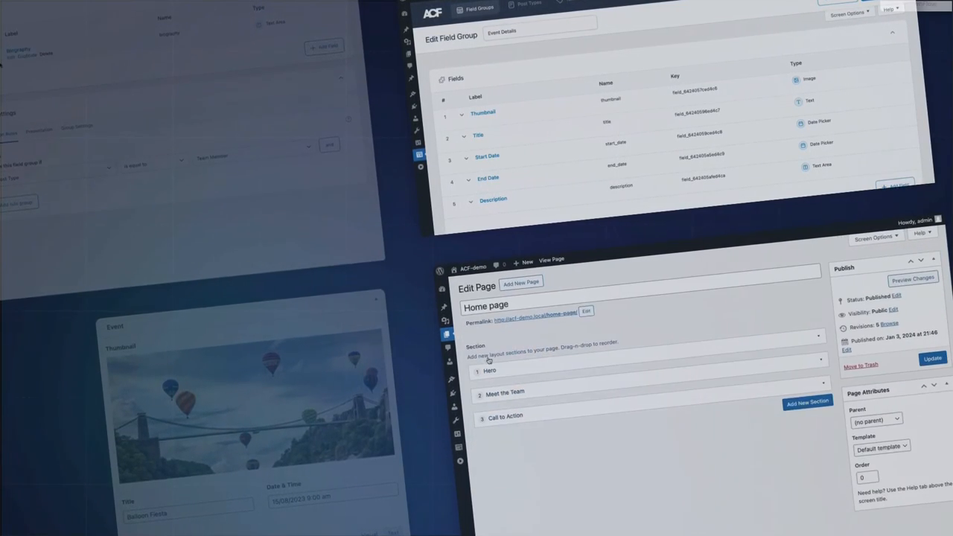